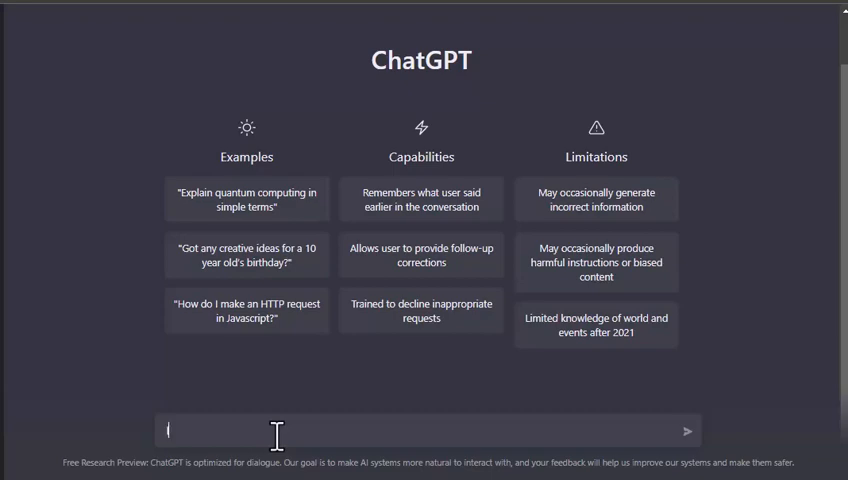
# Step: Write the prompt 'In PowerShell list the even numbers for a list from 1 to 10'
pyautogui.write('In PowerShell')
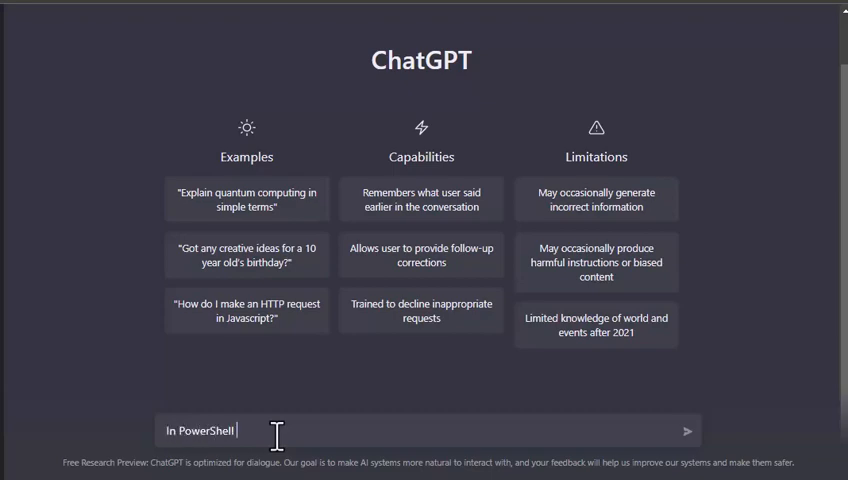
pyautogui.write('I')
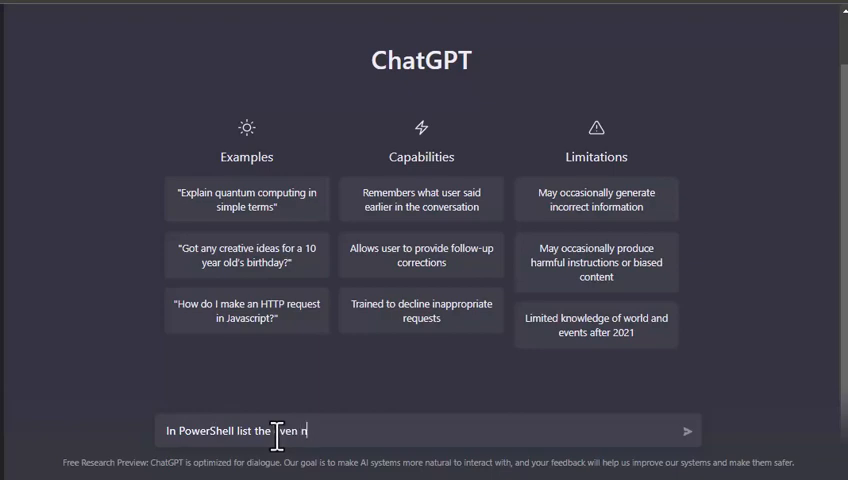
pyautogui.write('umbers for a list from 1')
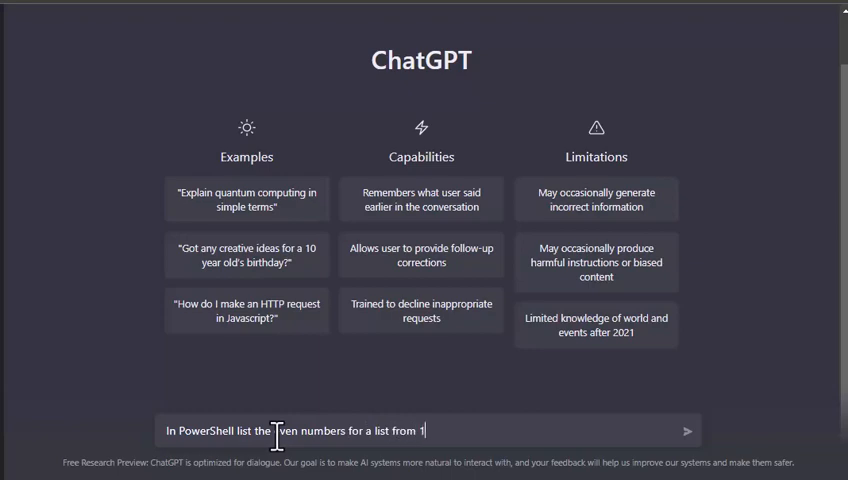
# Step: Send the question and review the Where-Object and ForEach-Object even-number snippets
pyautogui.click(688, 432)
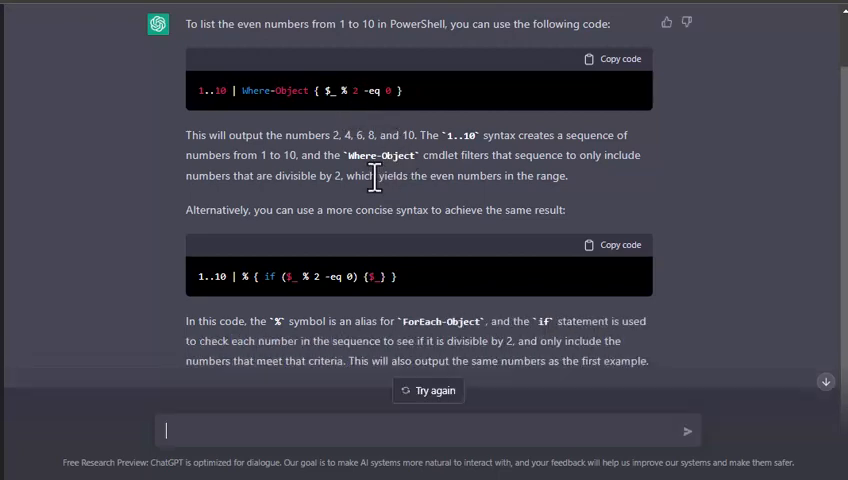
pyautogui.moveTo(612, 204)
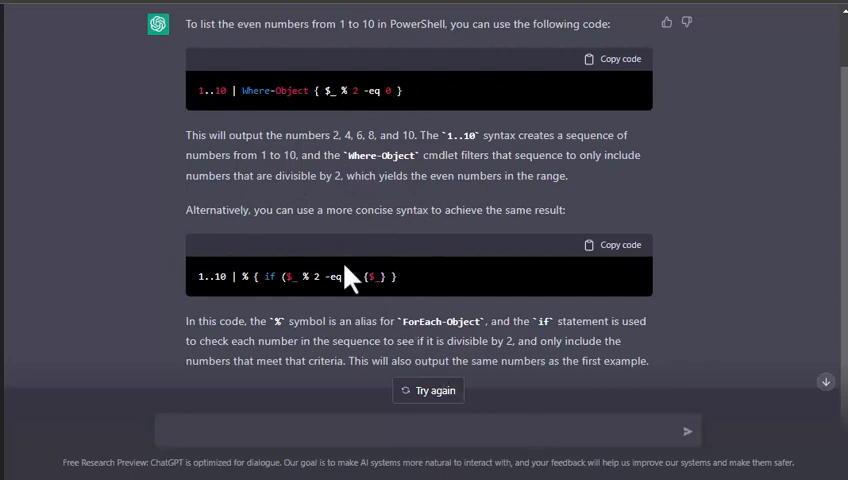
pyautogui.moveTo(348, 270)
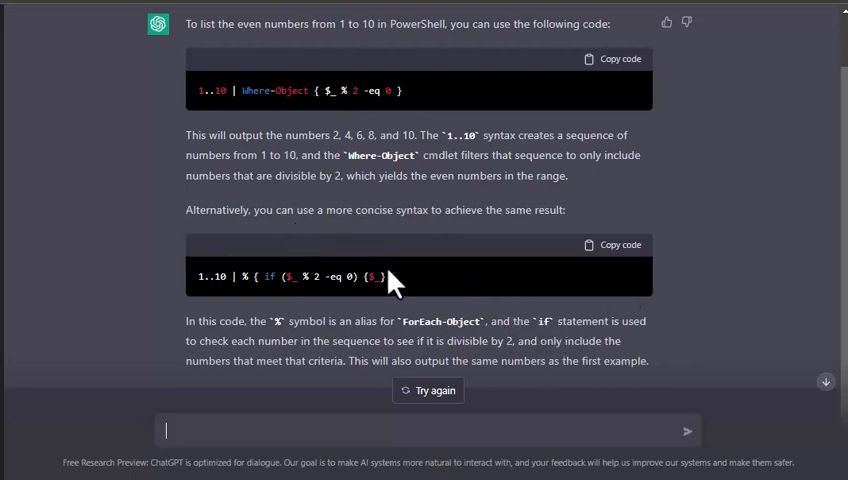
pyautogui.scroll(-3)
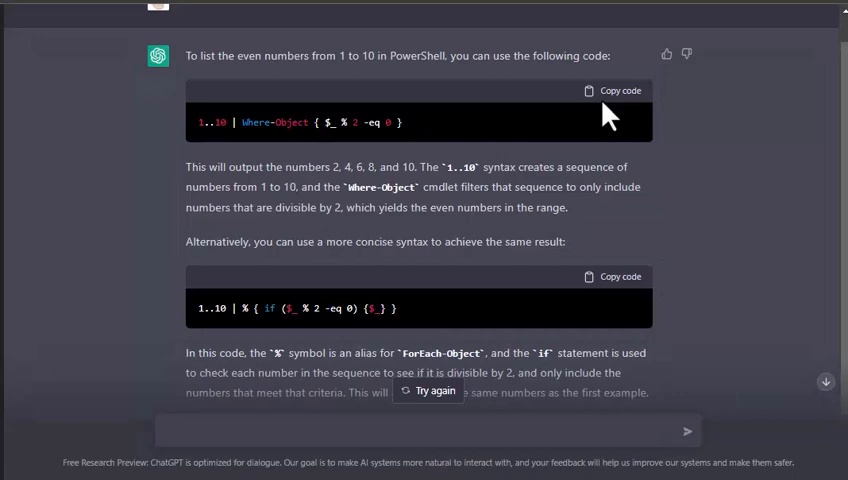
# Step: Ask 'now do odd numbers' and copy the first odd-numbers PowerShell snippet
pyautogui.scroll(-3)
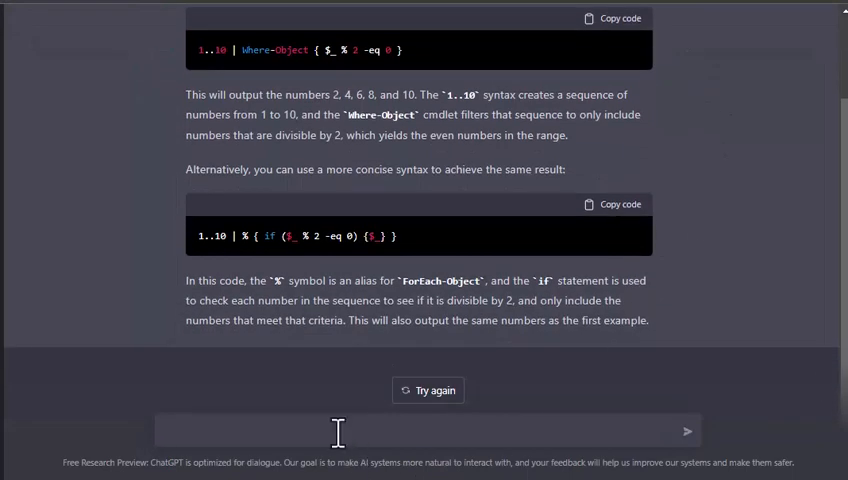
pyautogui.write('now do odd')
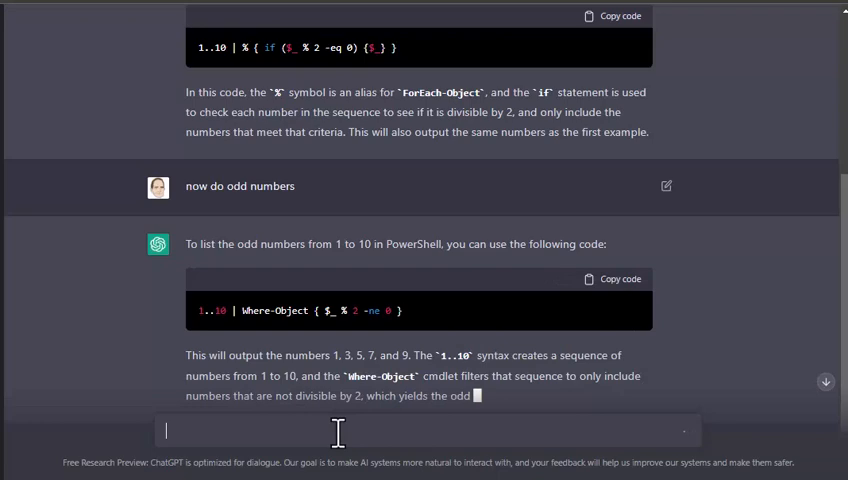
pyautogui.scroll(-3)
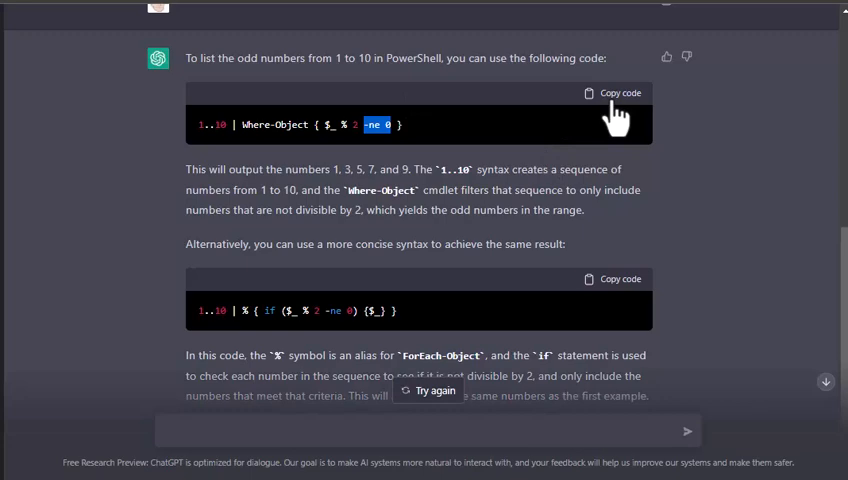
pyautogui.click(612, 92)
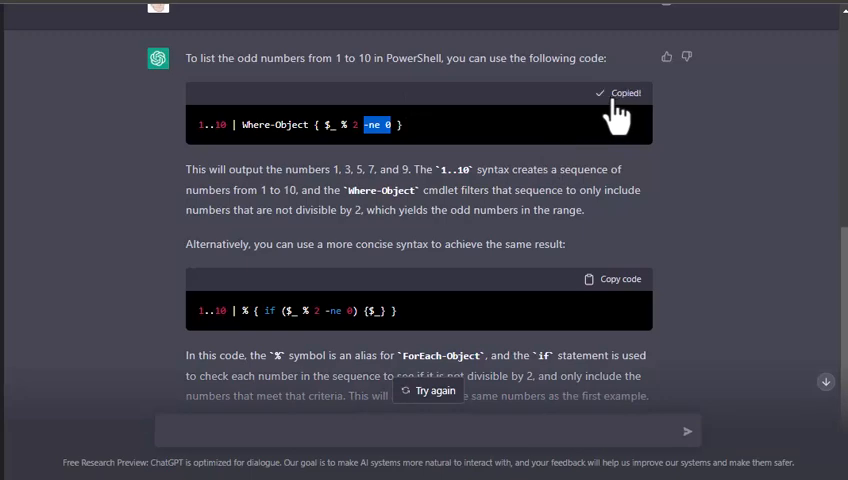